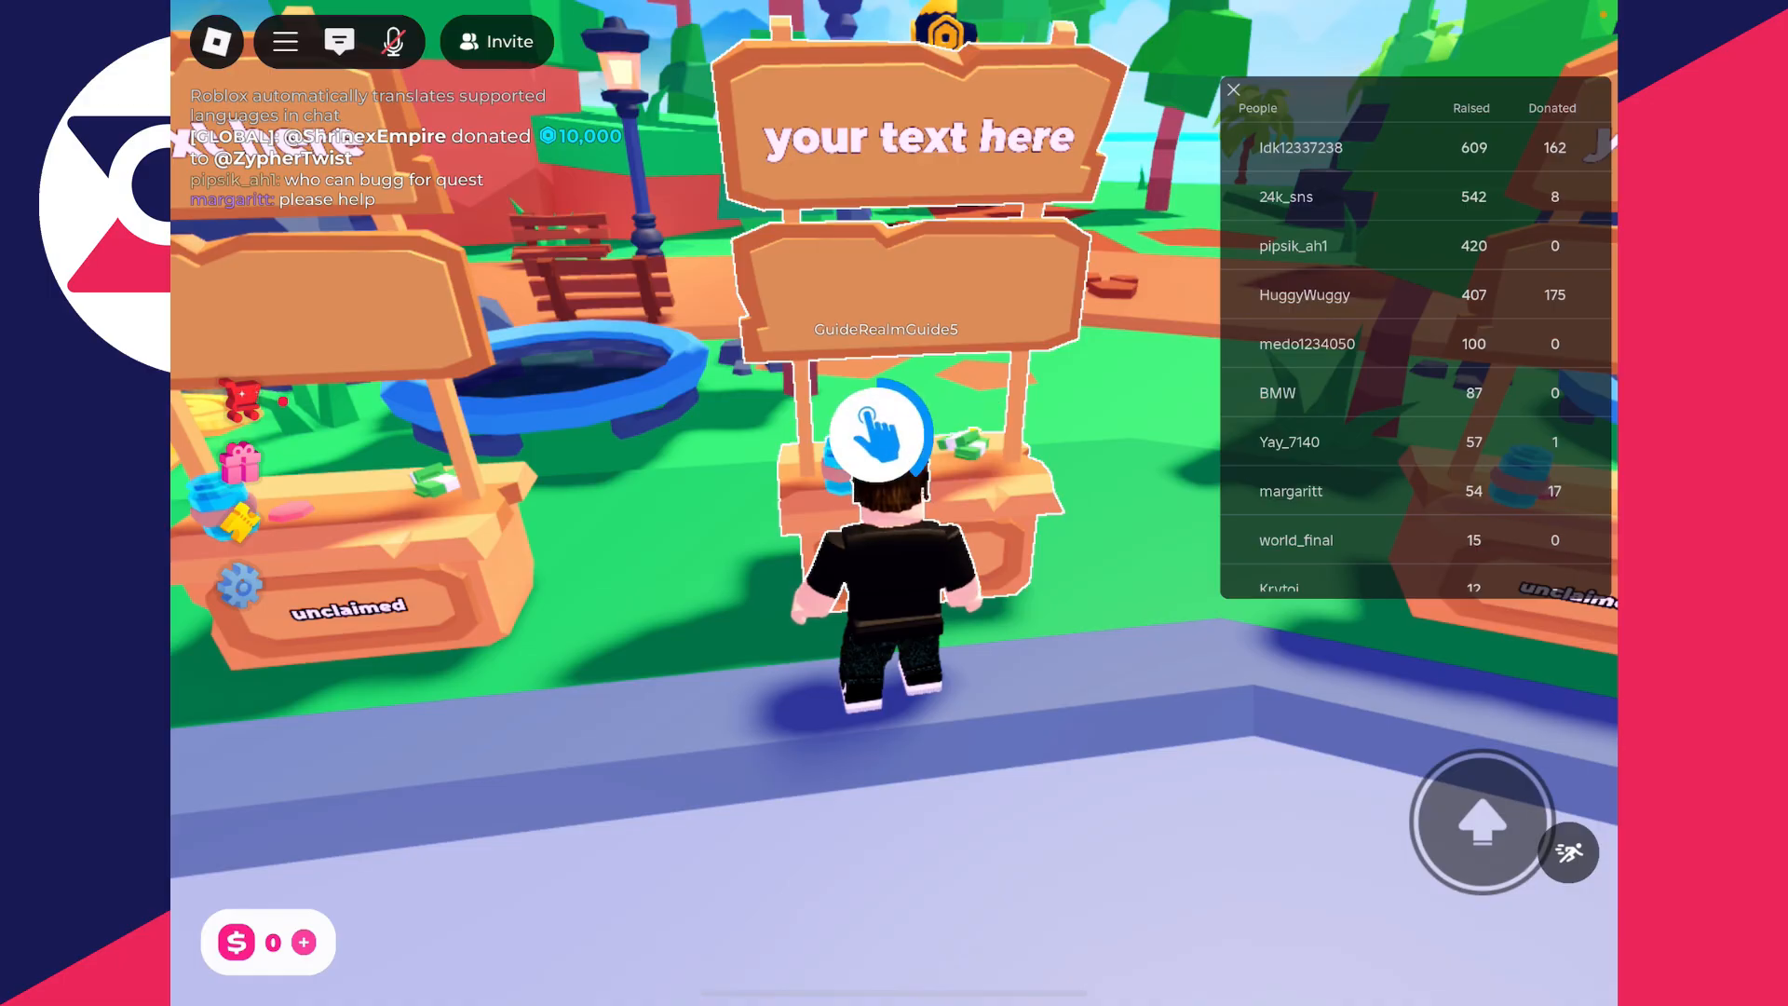
Step: Claim the booth showing a 2-Robux donation button, then leave the experience
left_click(878, 433)
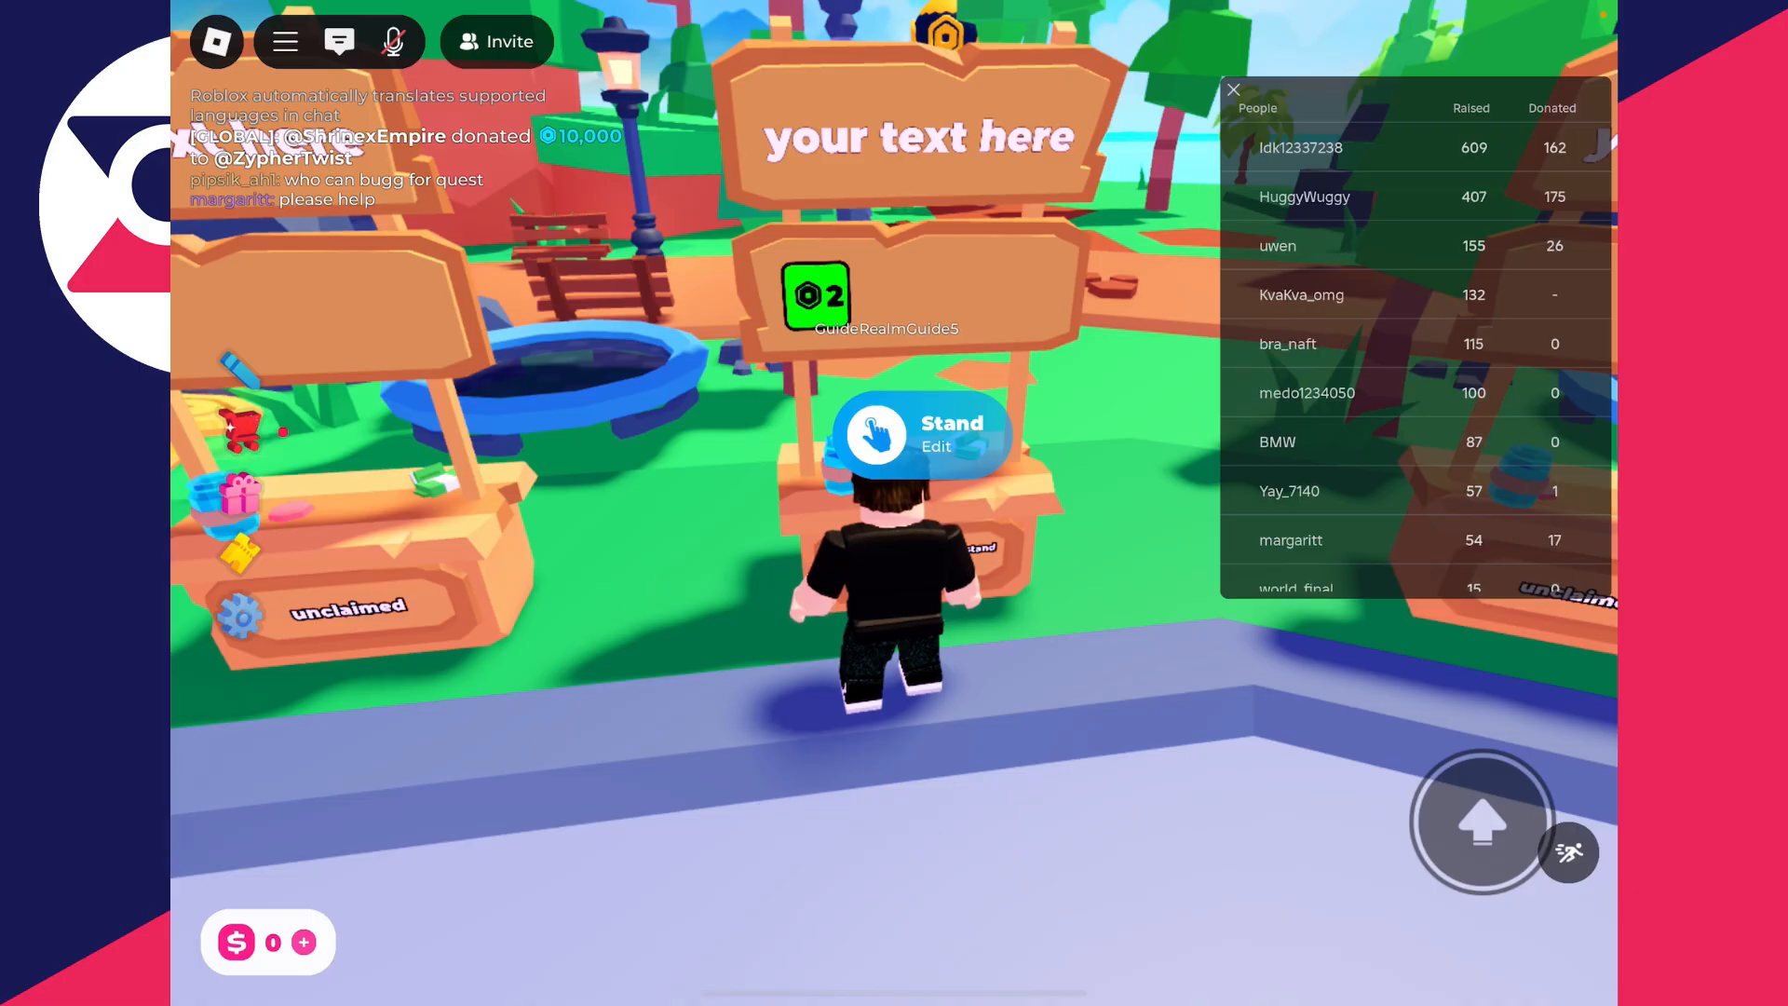
left_click(284, 41)
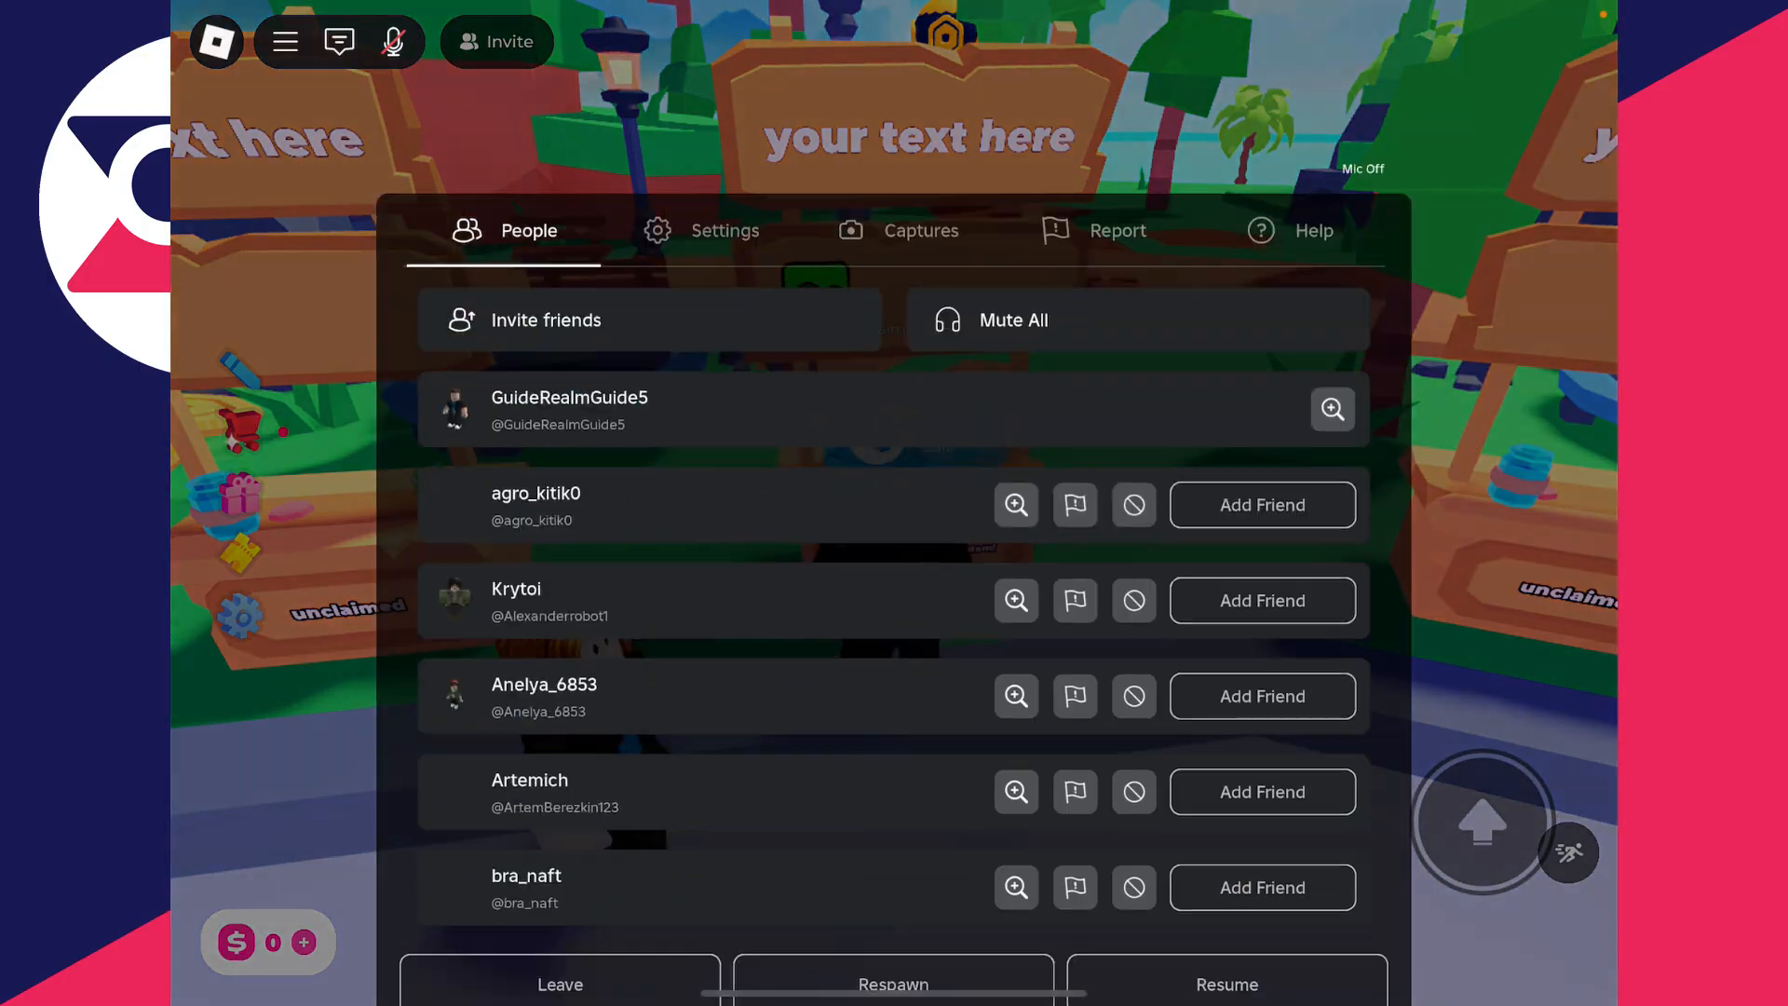
left_click(559, 983)
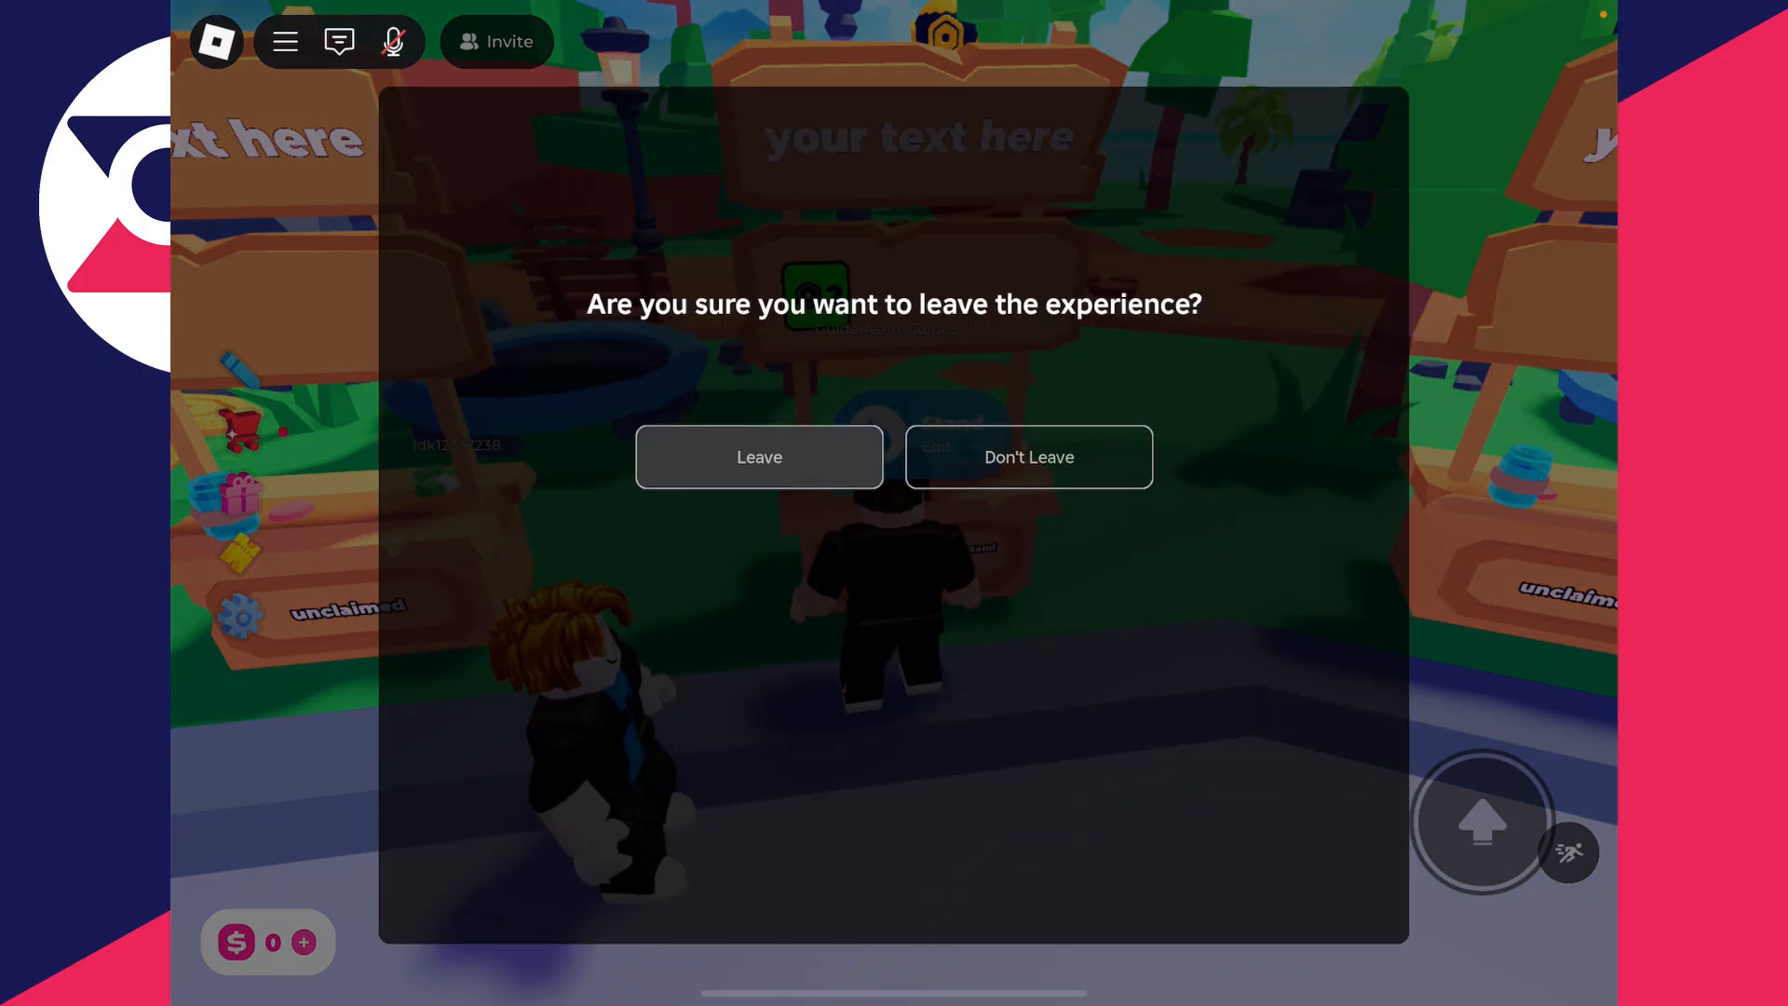
left_click(757, 456)
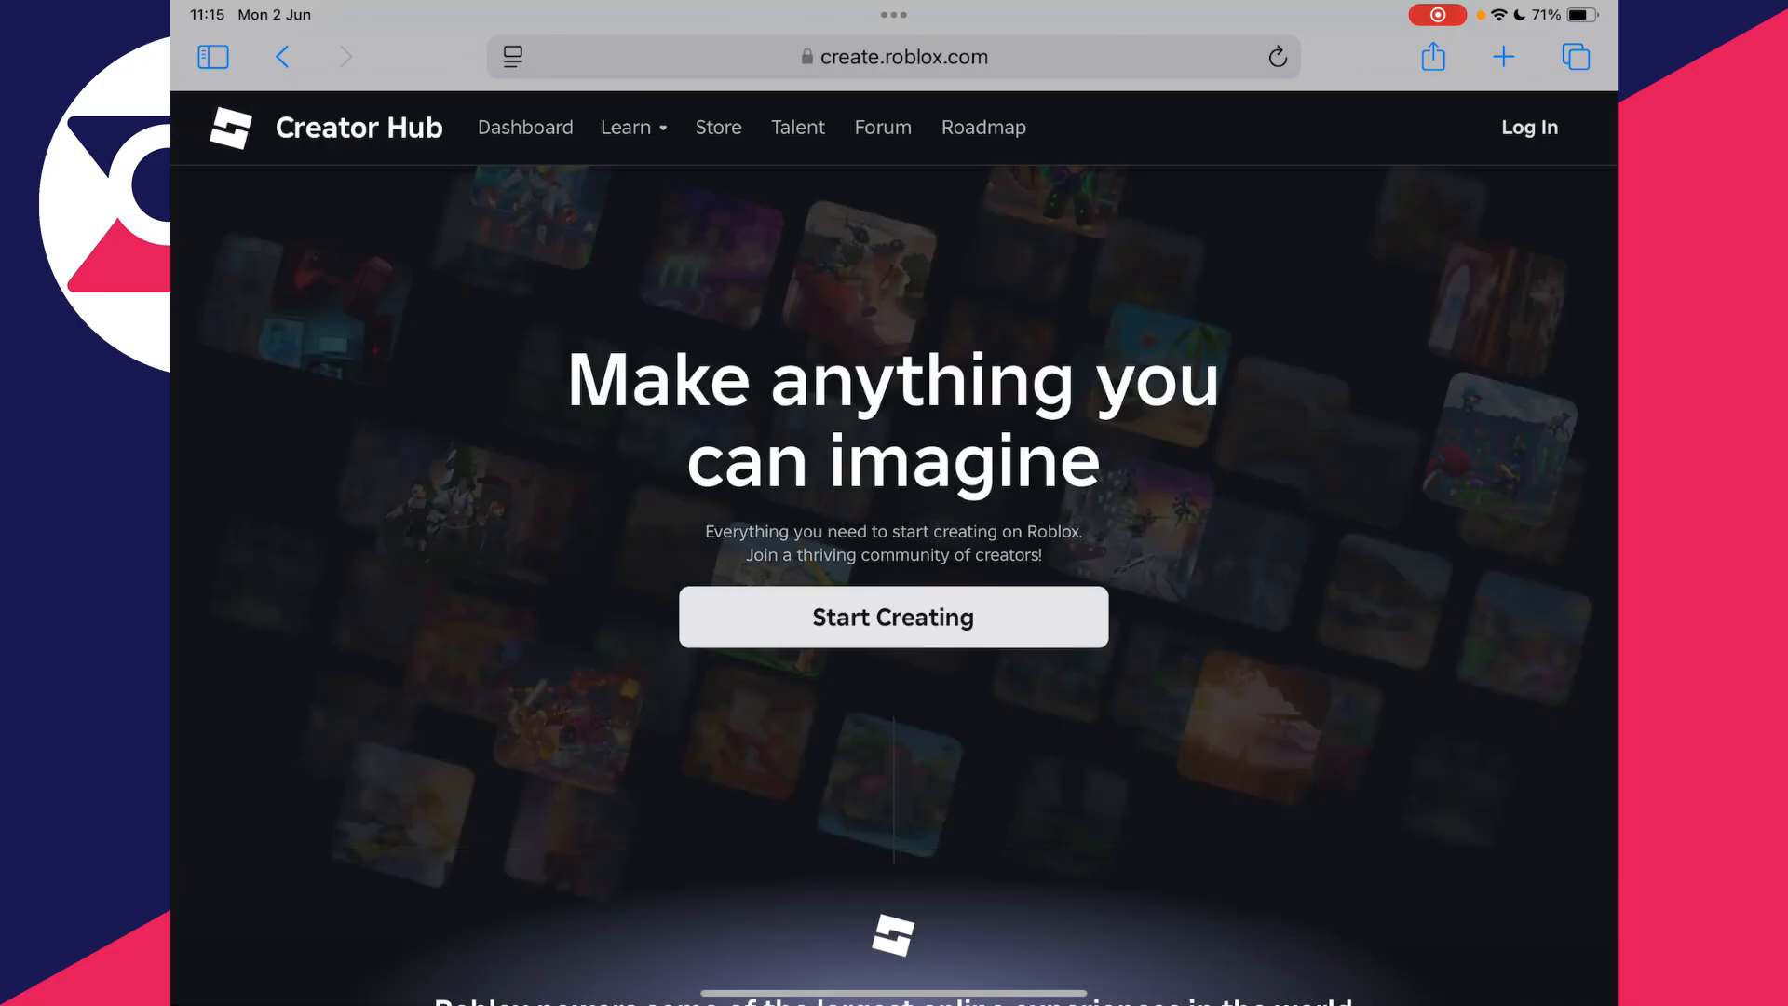
Step: Log in to the Creator Hub to reach the account's Creations dashboard
left_click(1528, 126)
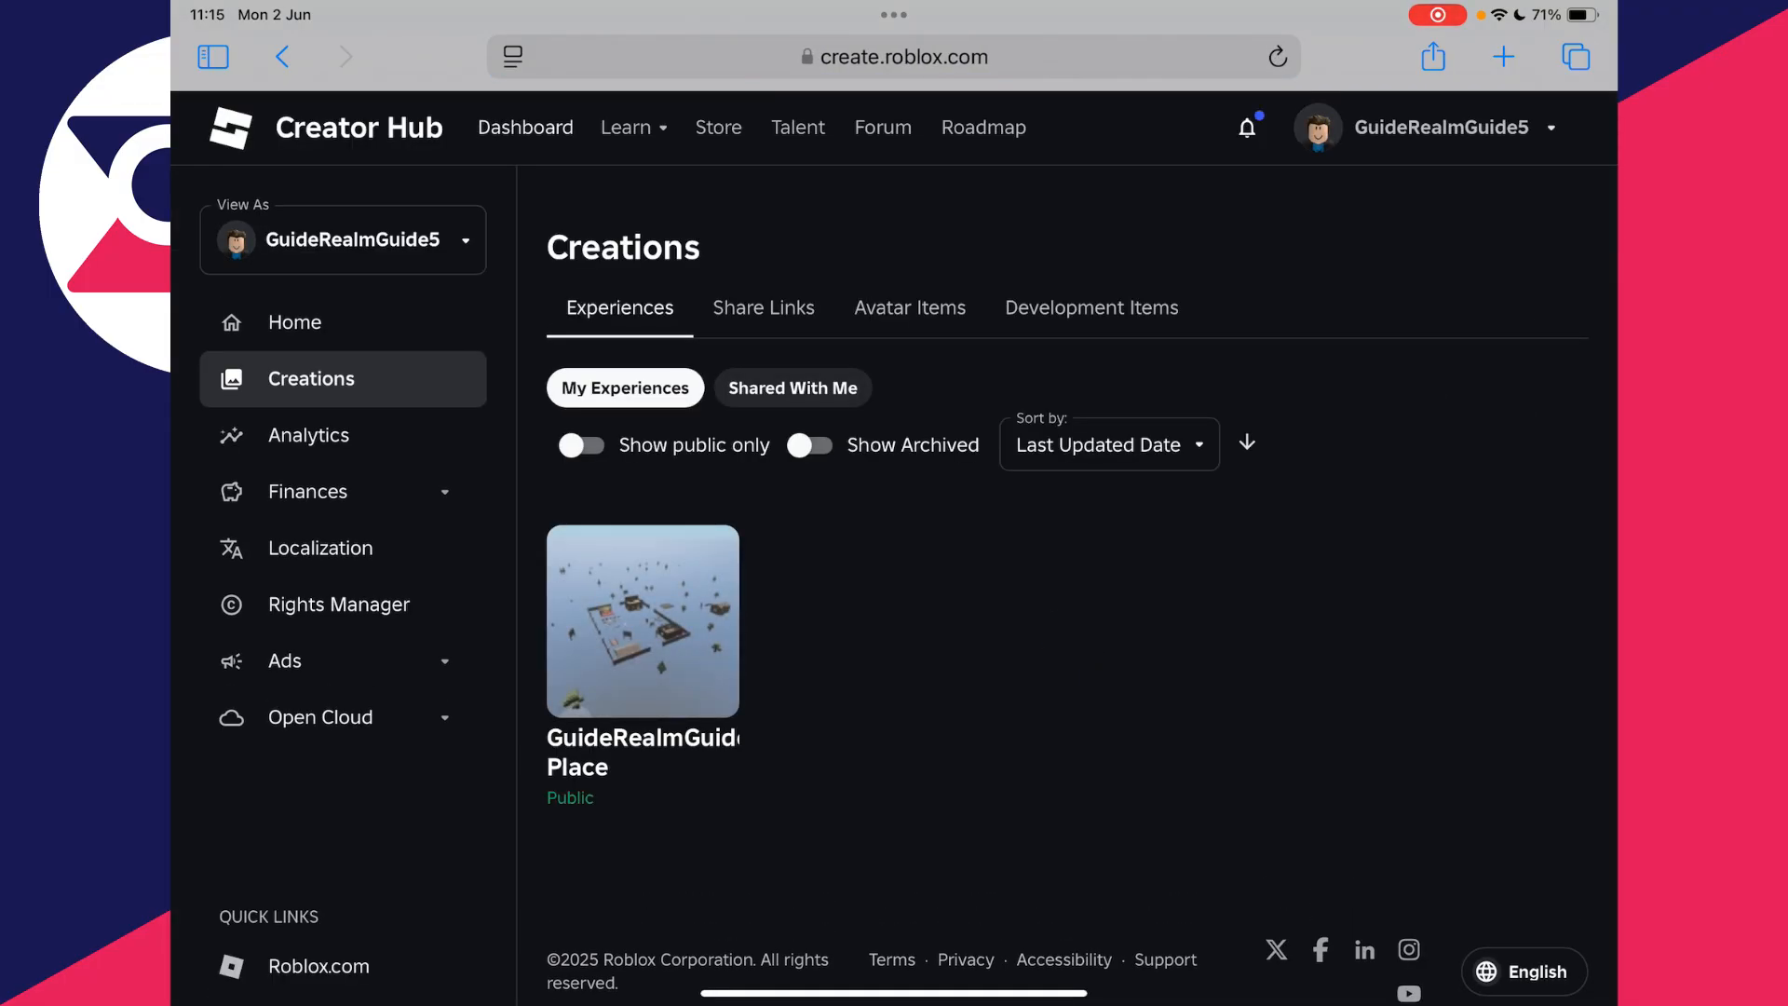
mouse_move(641, 621)
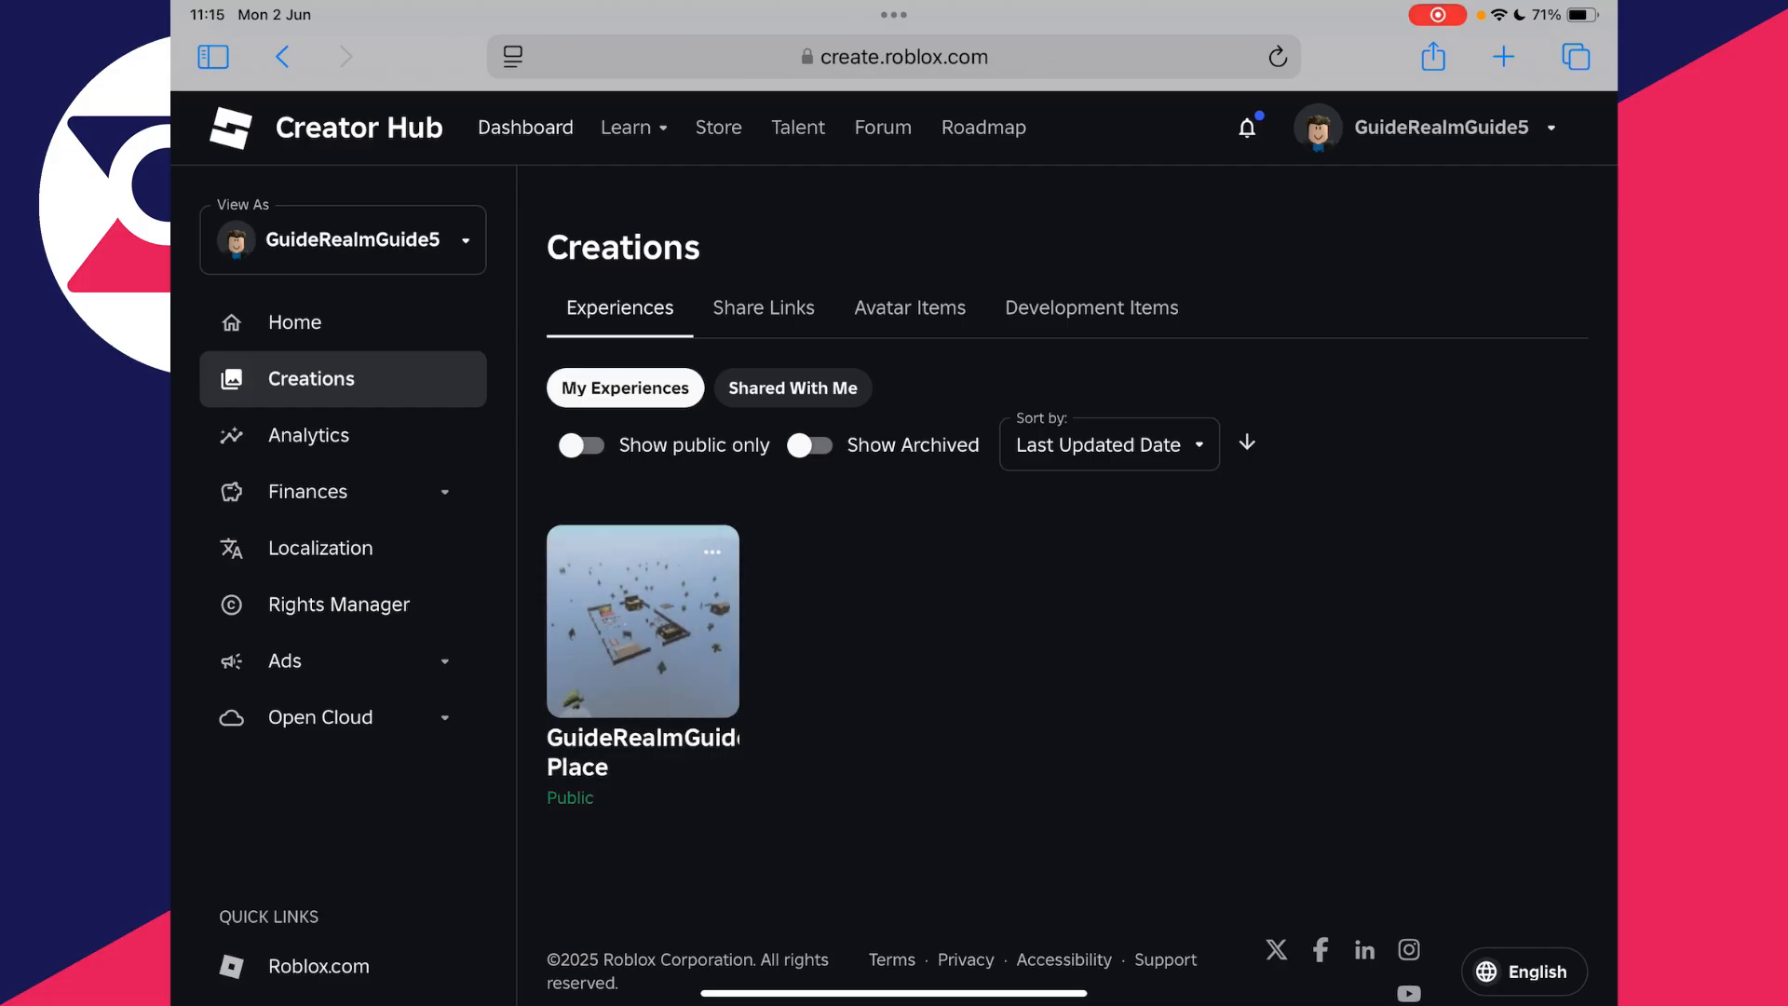
Step: From the place's Passes page, start a new pass
left_click(641, 620)
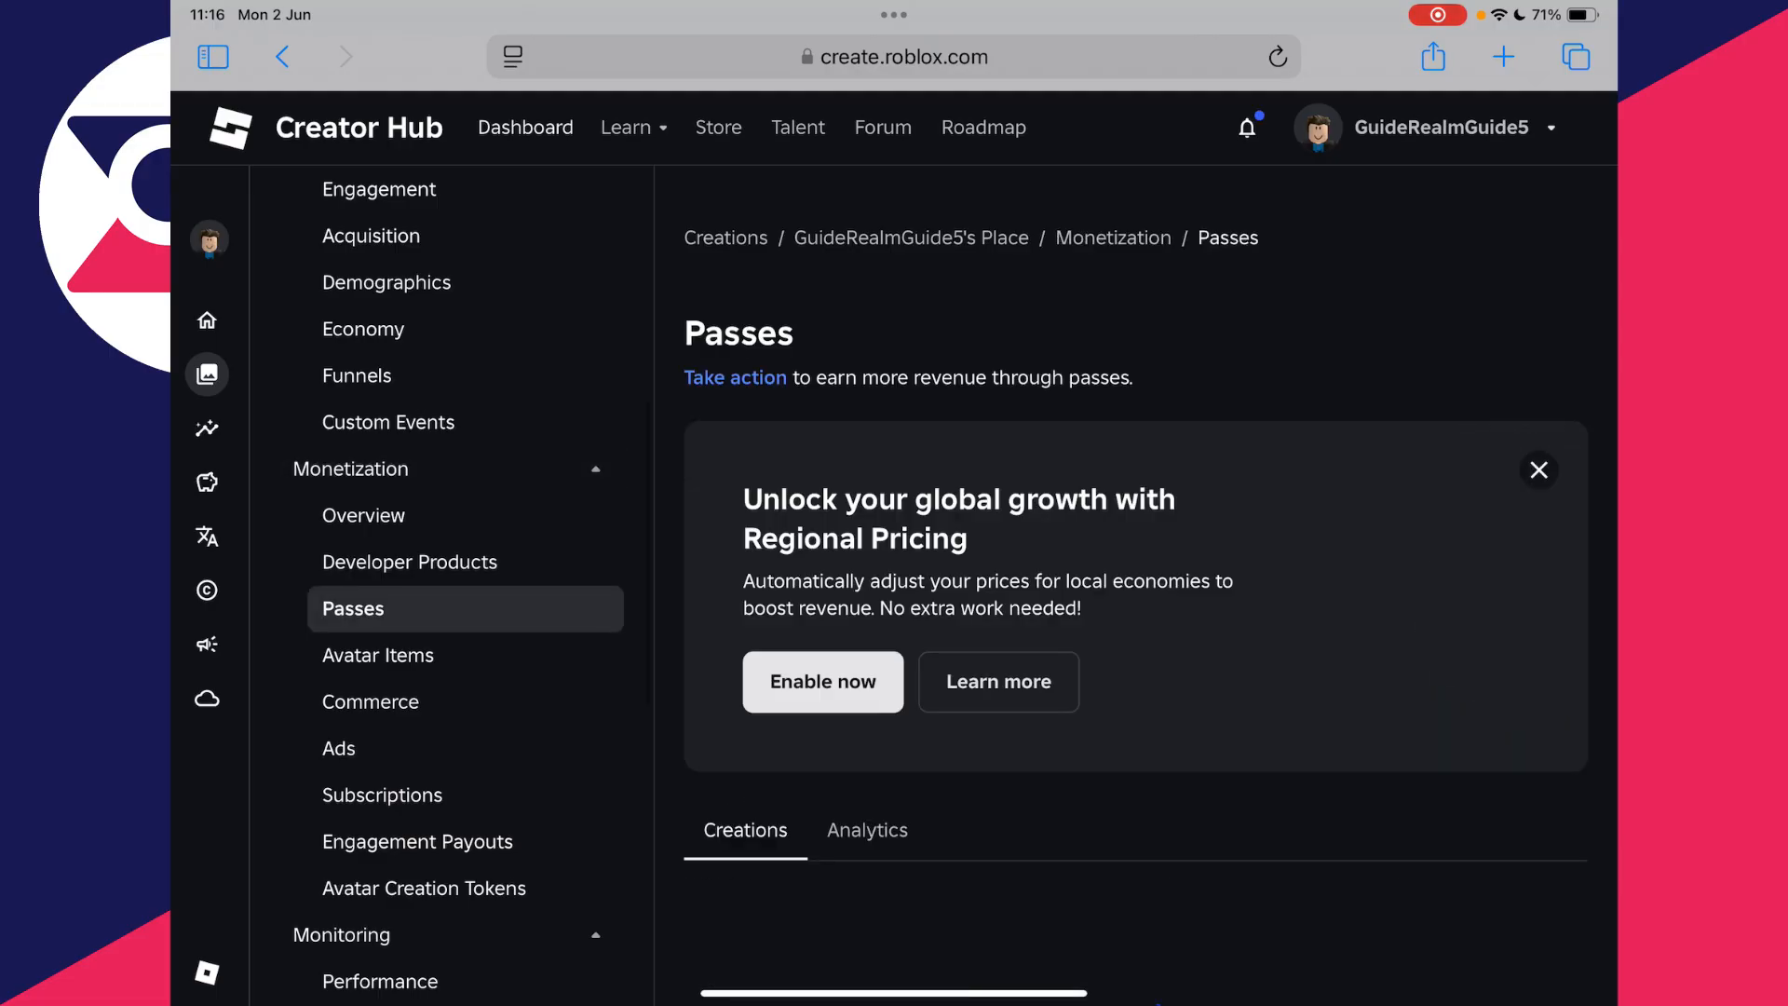
scroll("down", 3)
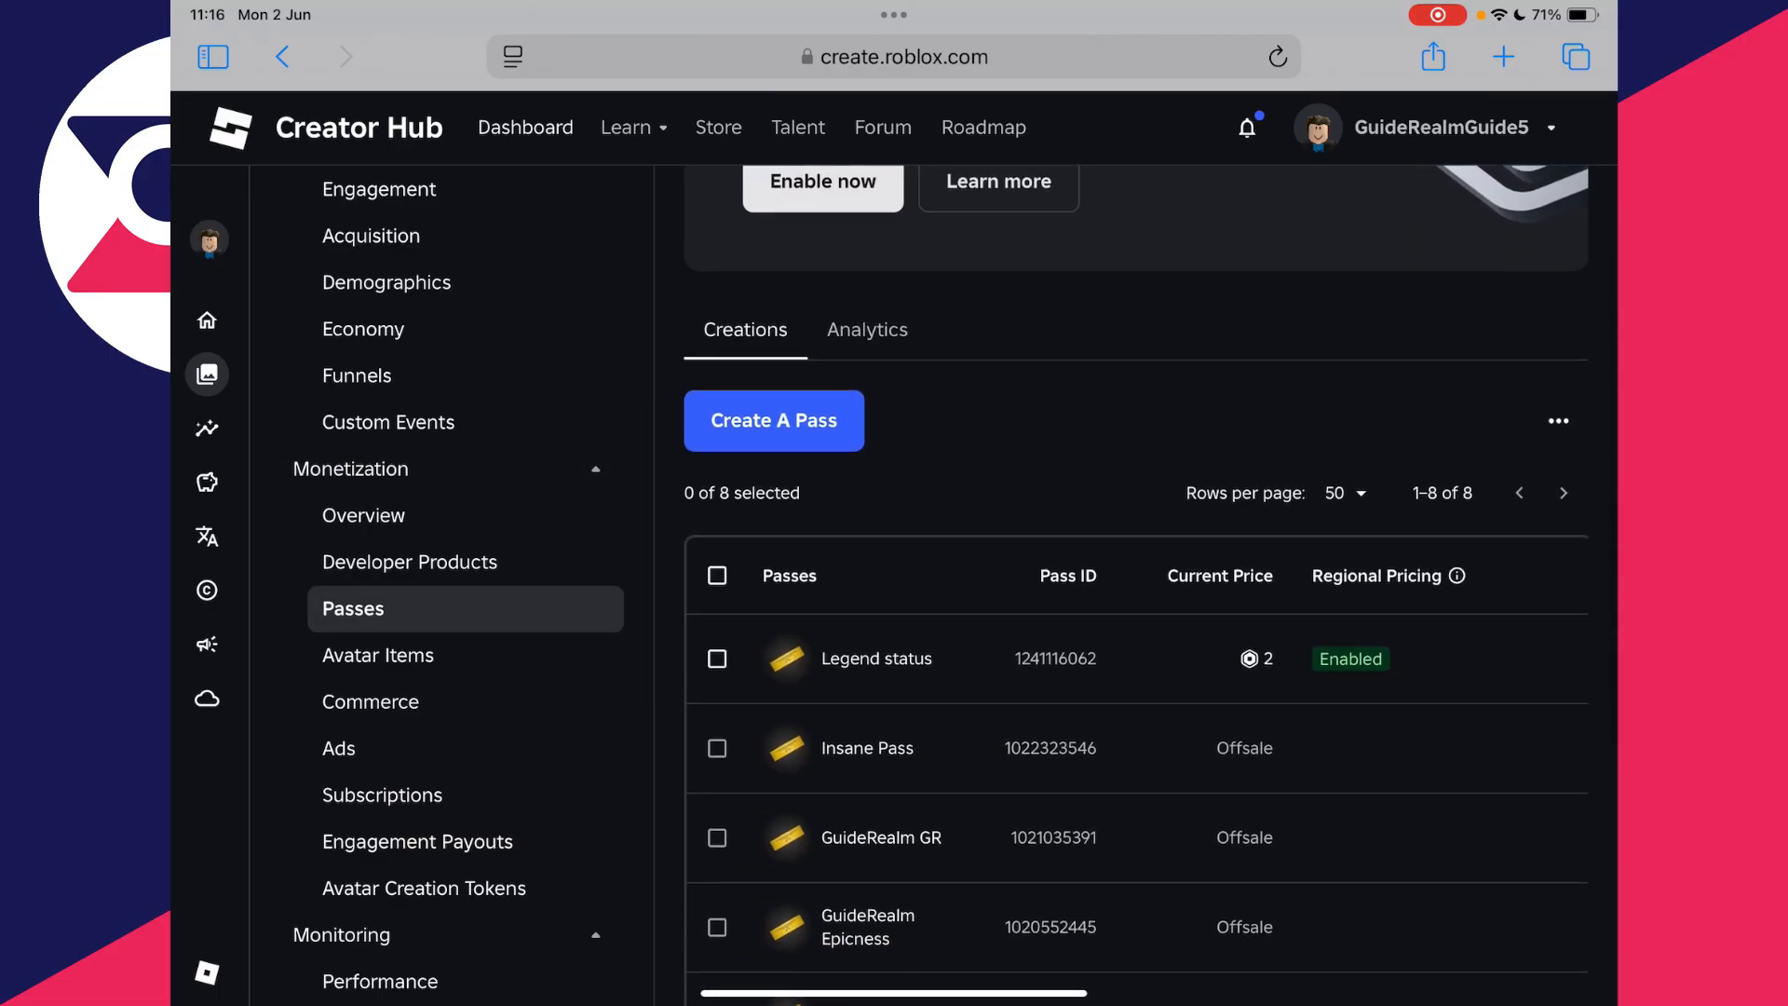
left_click(773, 420)
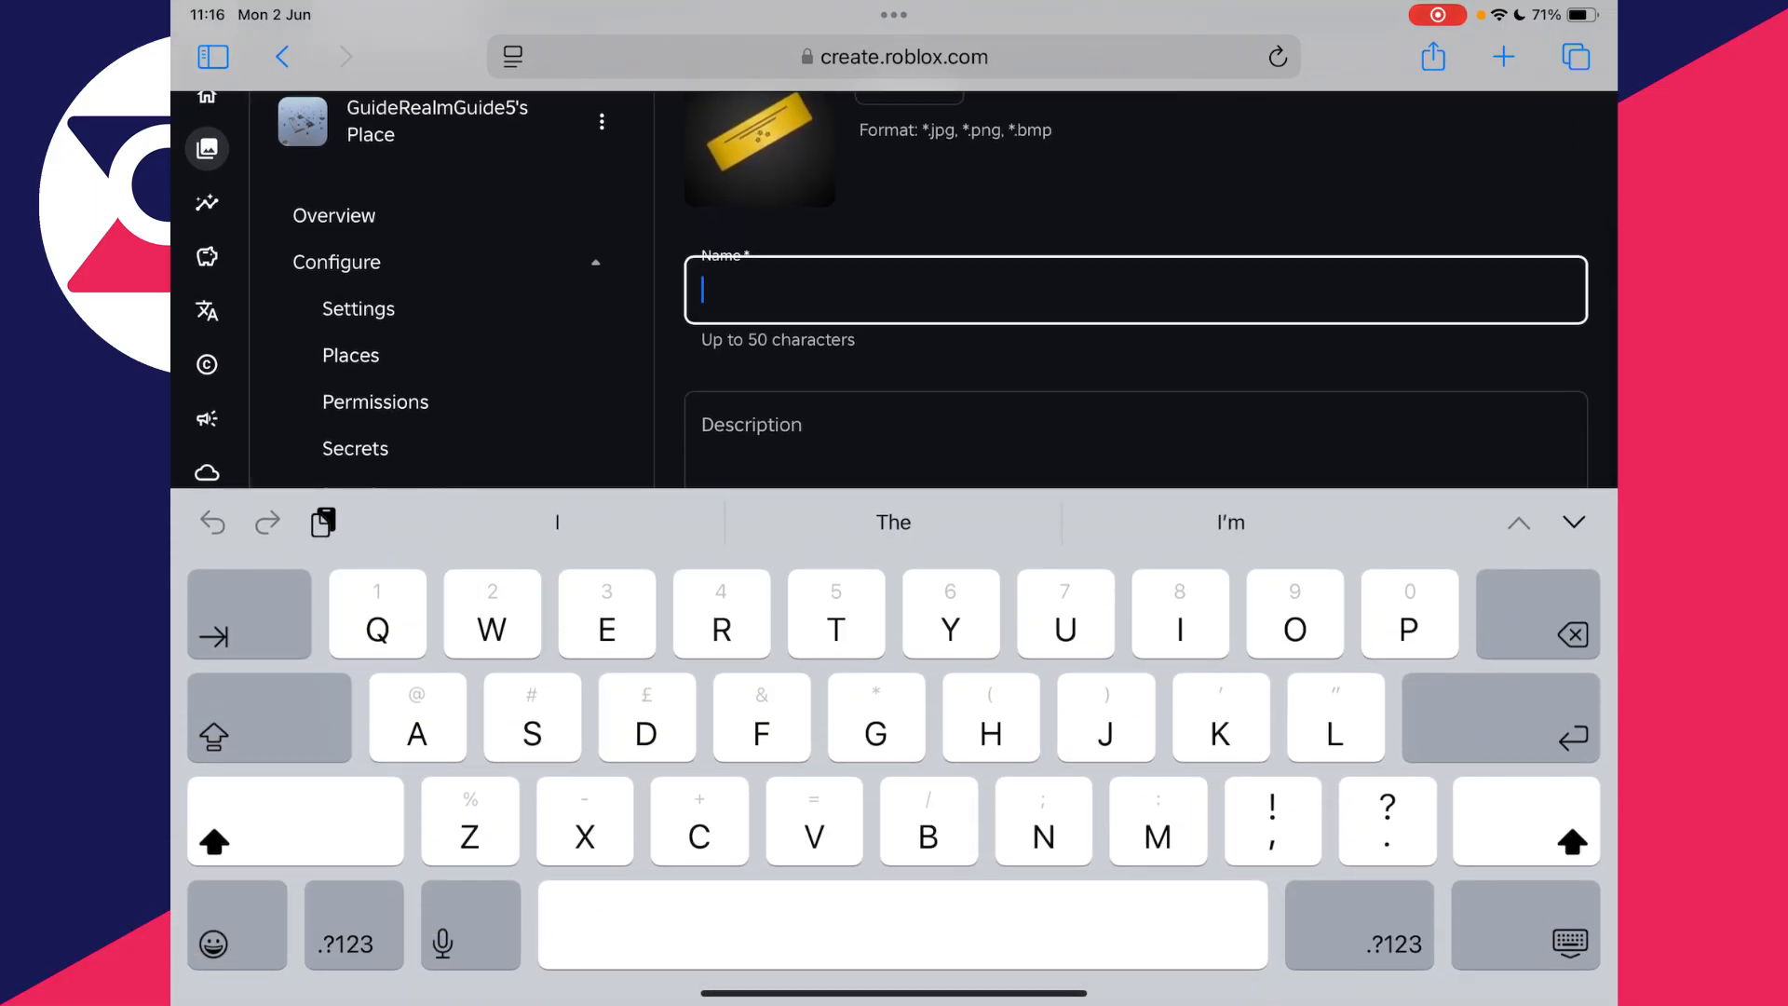
Step: Name the new pass 'Vibe check' and create it
type("Vibe check")
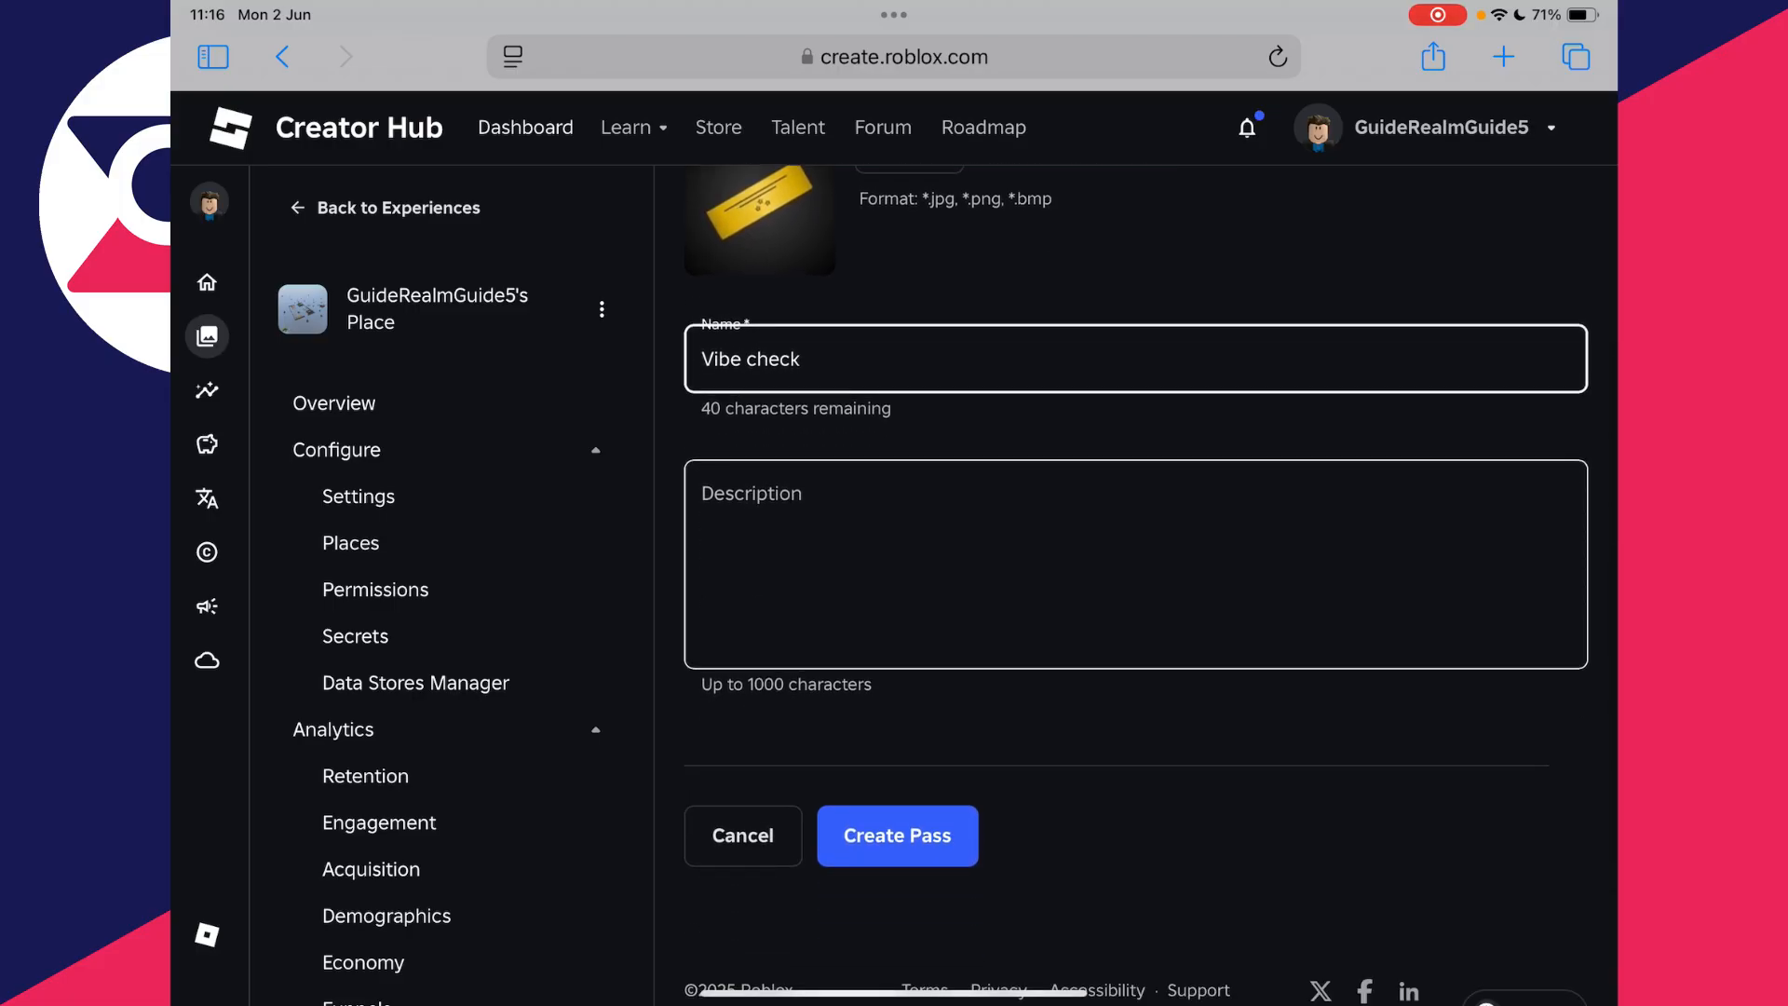
left_click(896, 834)
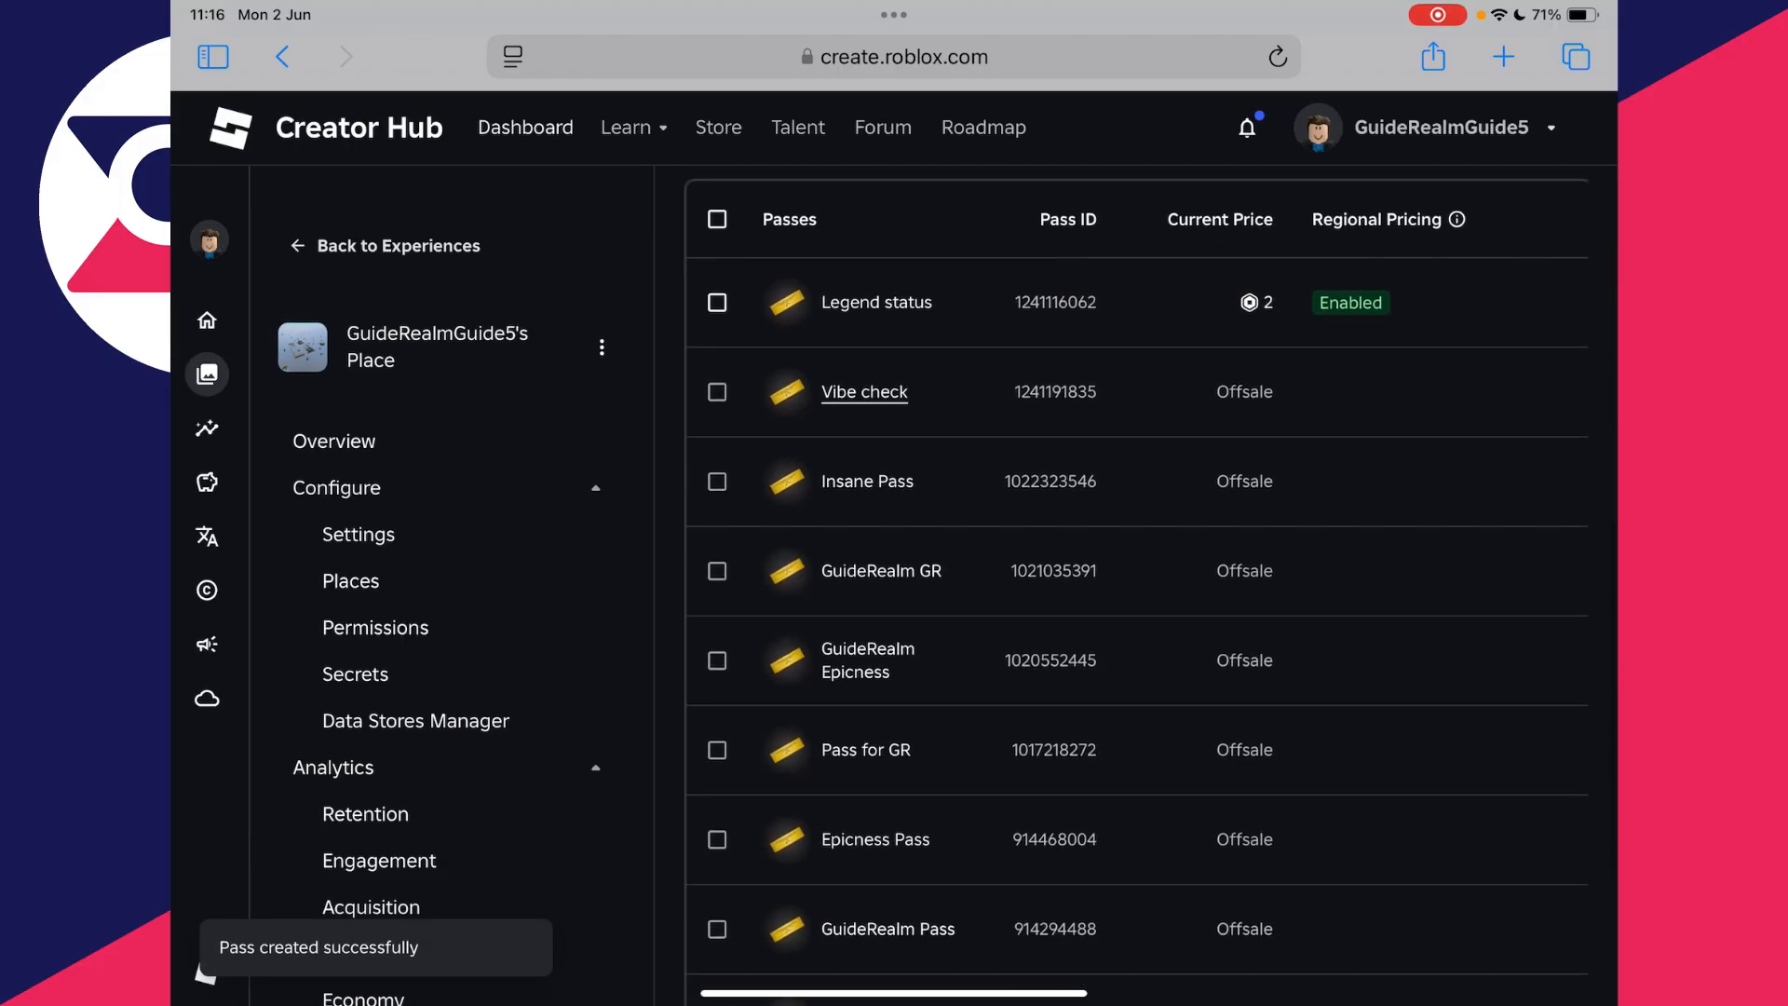
Step: Enable Item for Sale on Vibe check with a 30 Robux default price and save
left_click(864, 391)
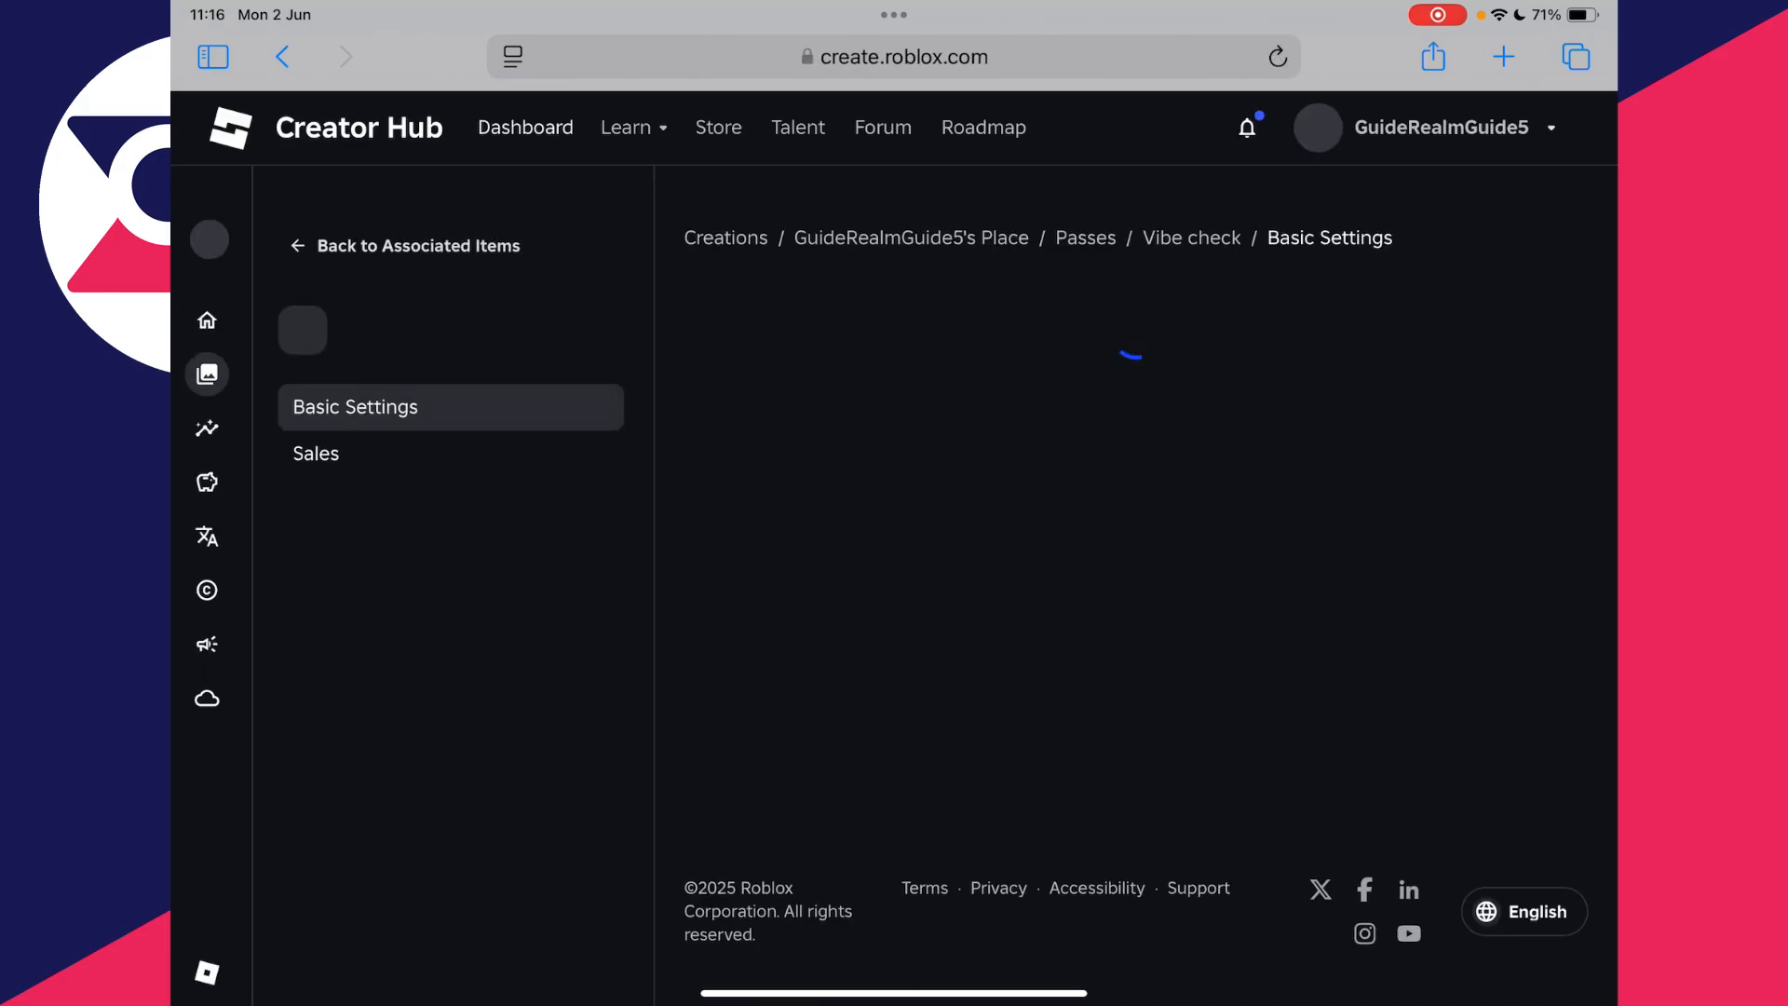
left_click(316, 452)
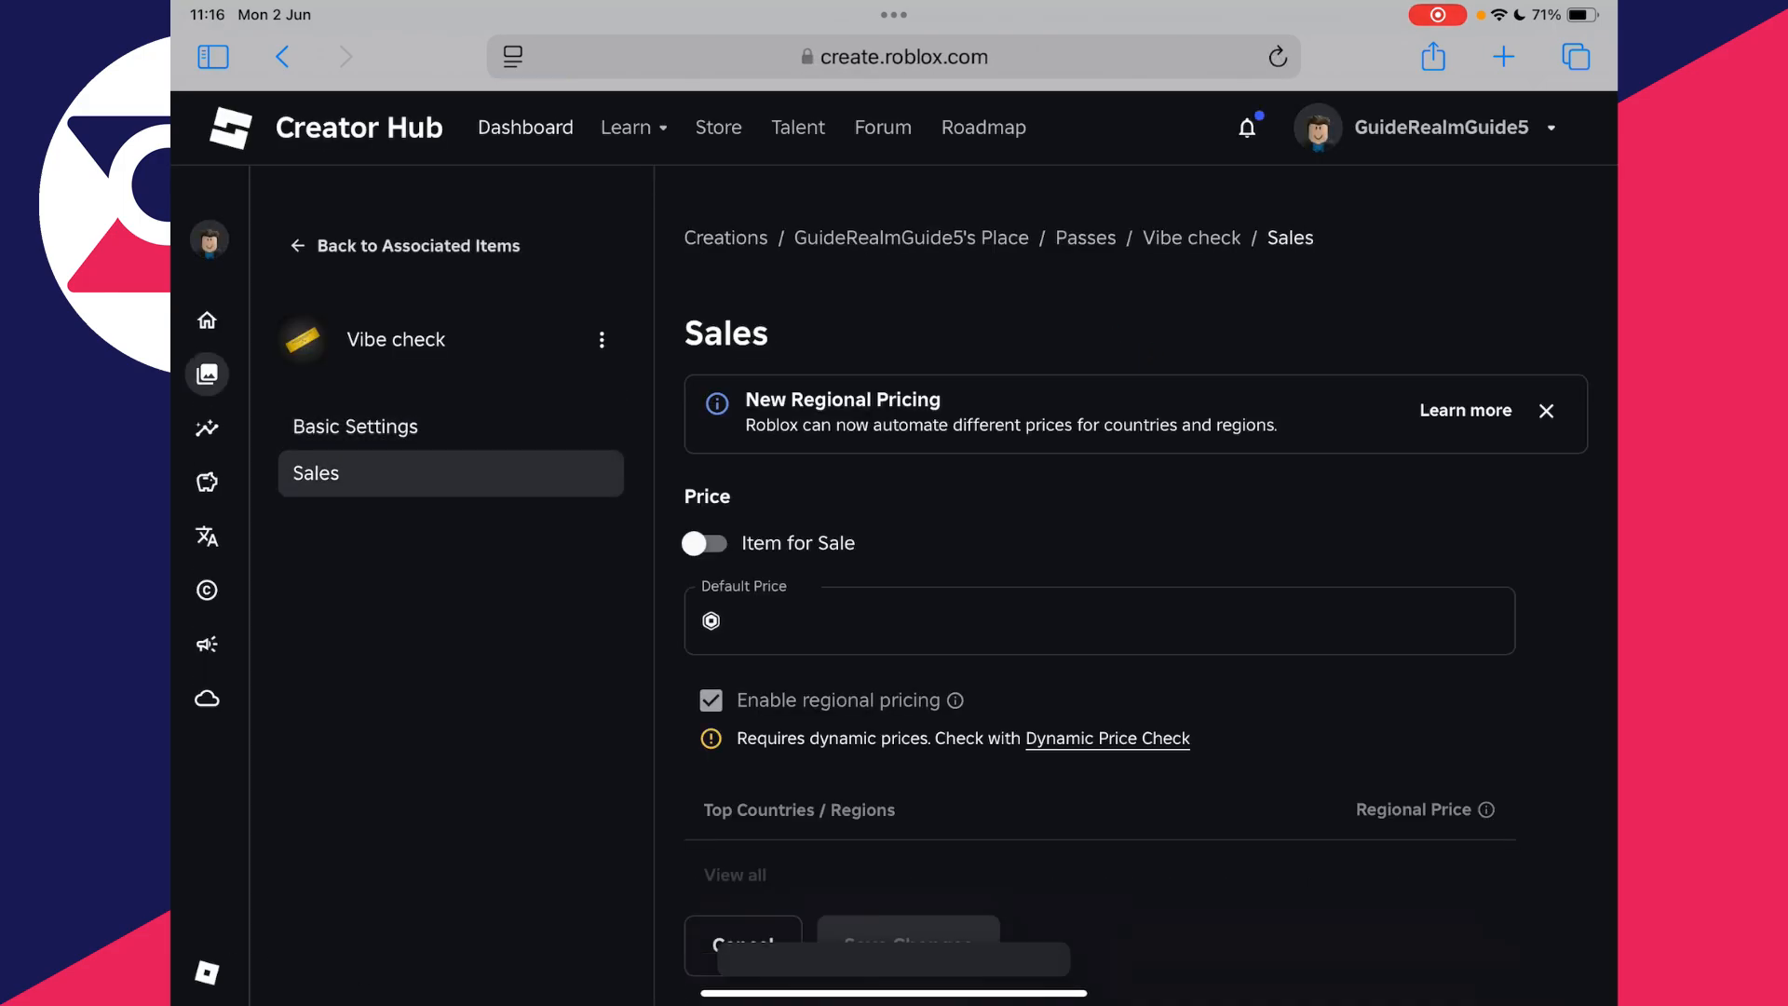
left_click(703, 543)
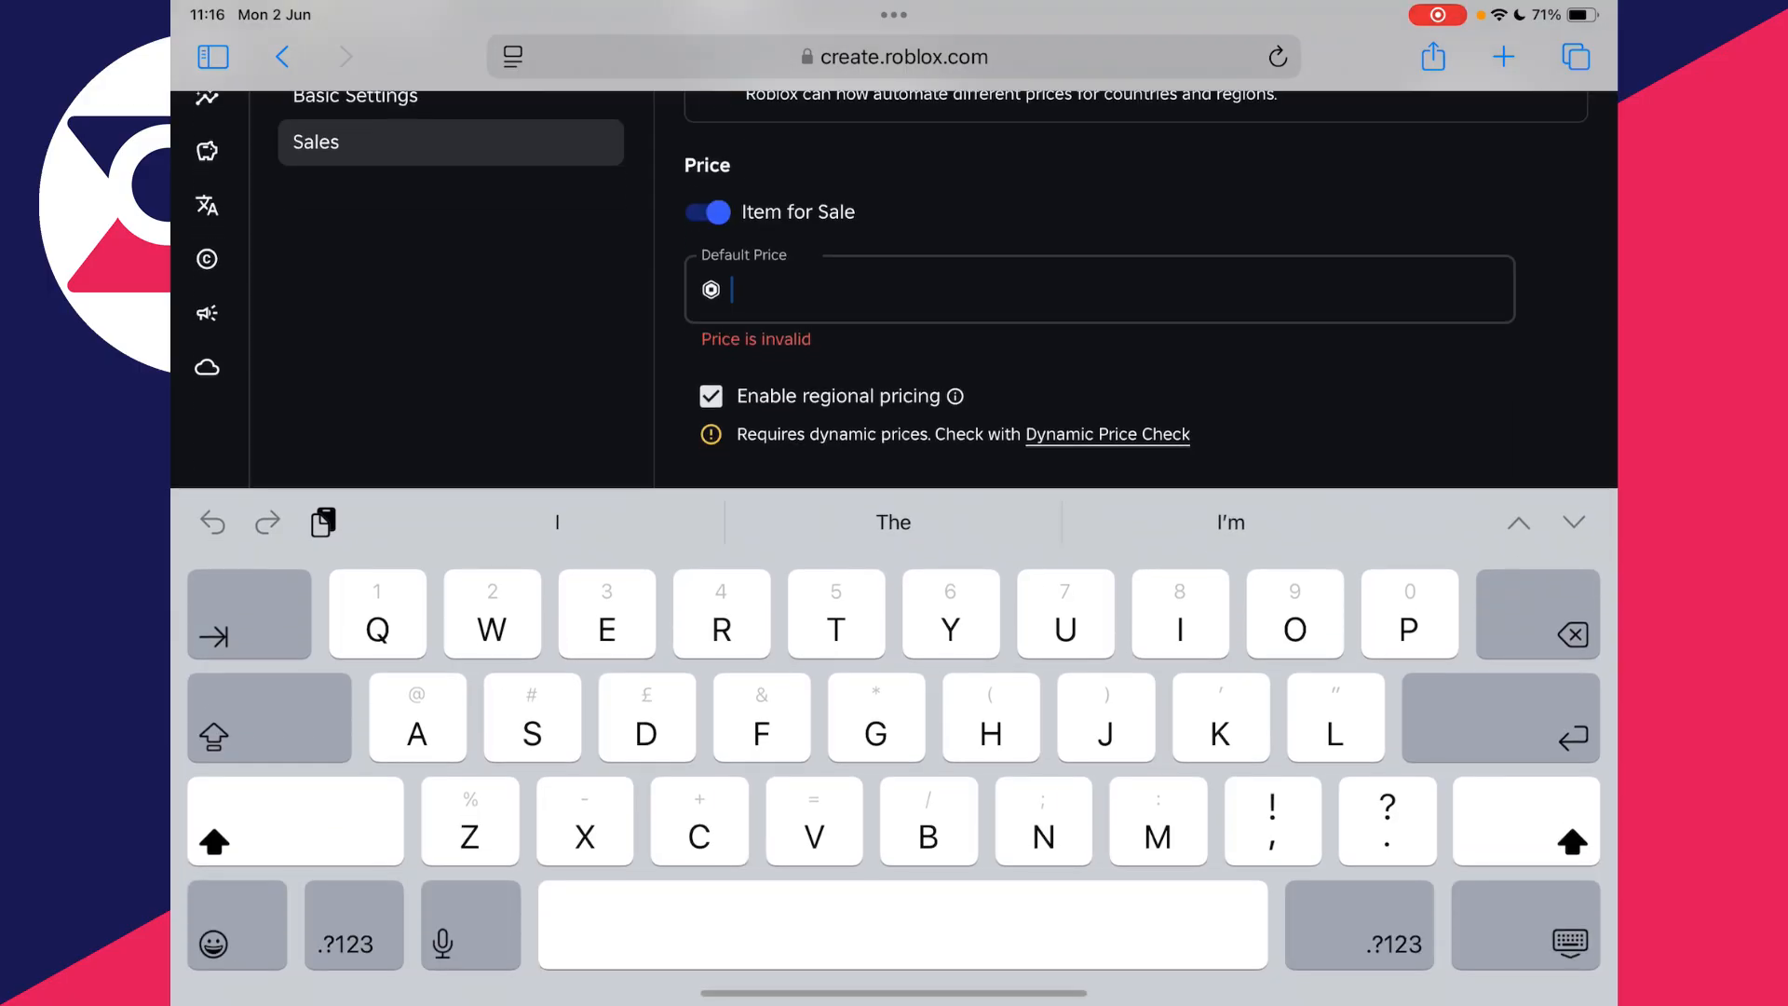
left_click(352, 943)
type("30")
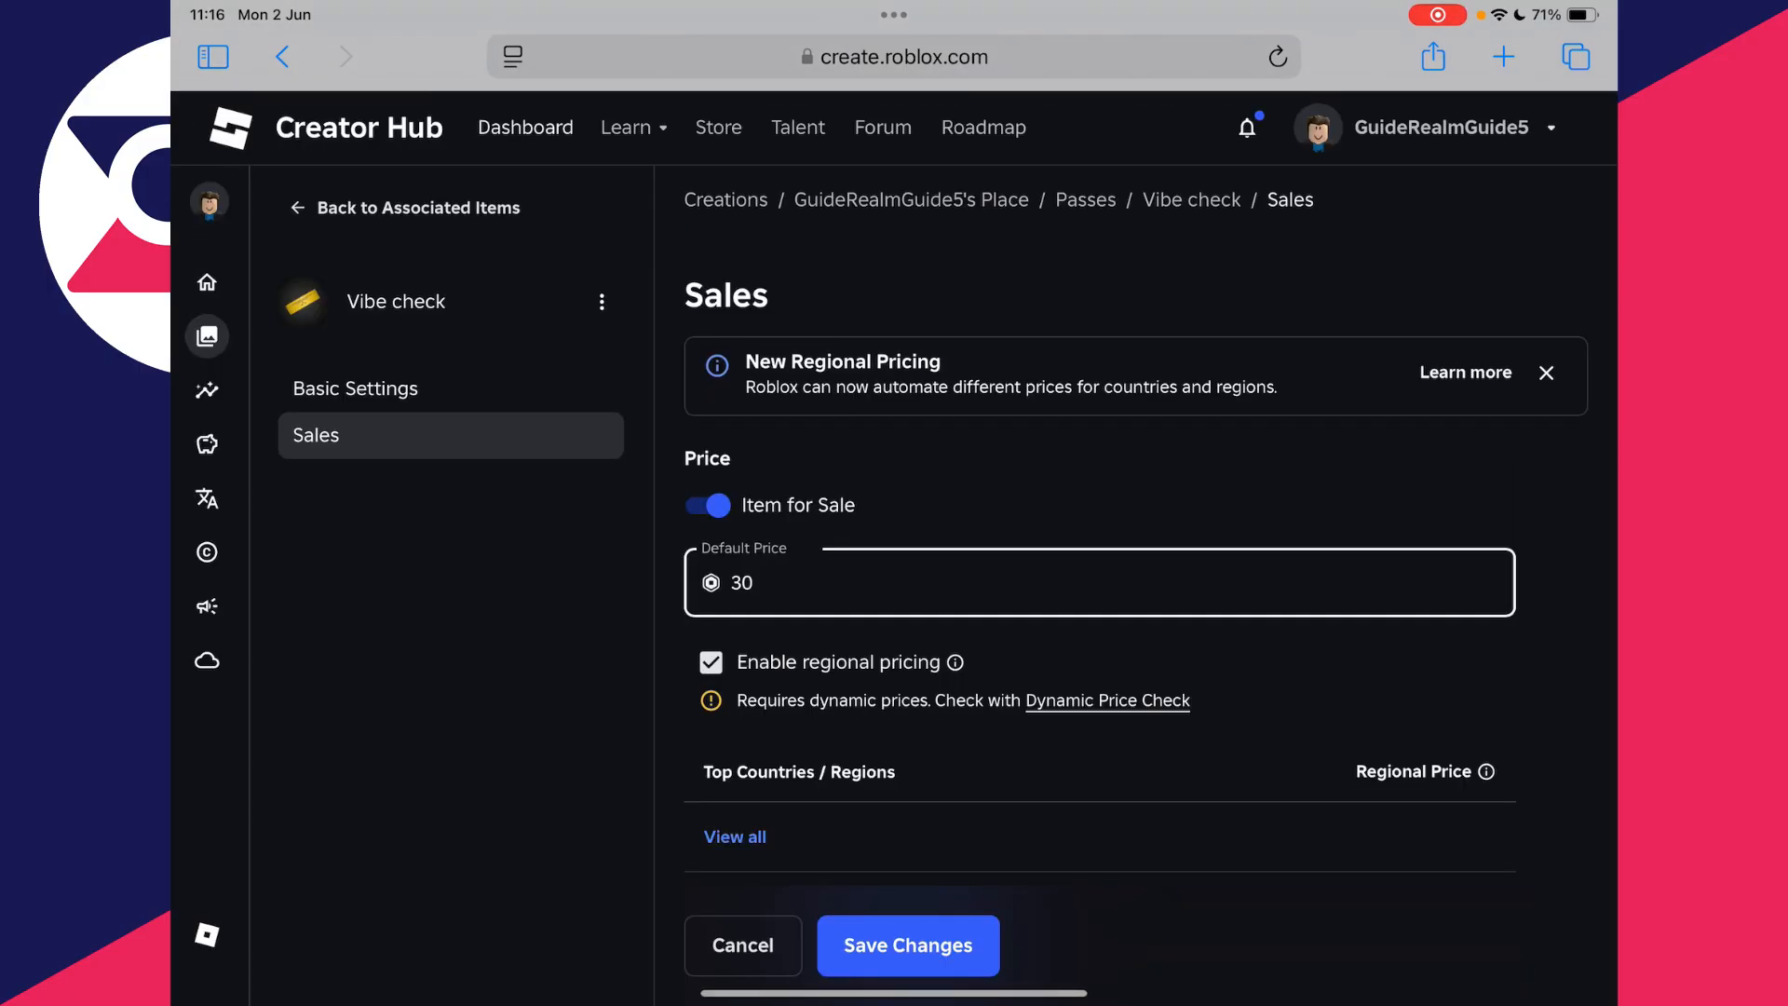
left_click(907, 945)
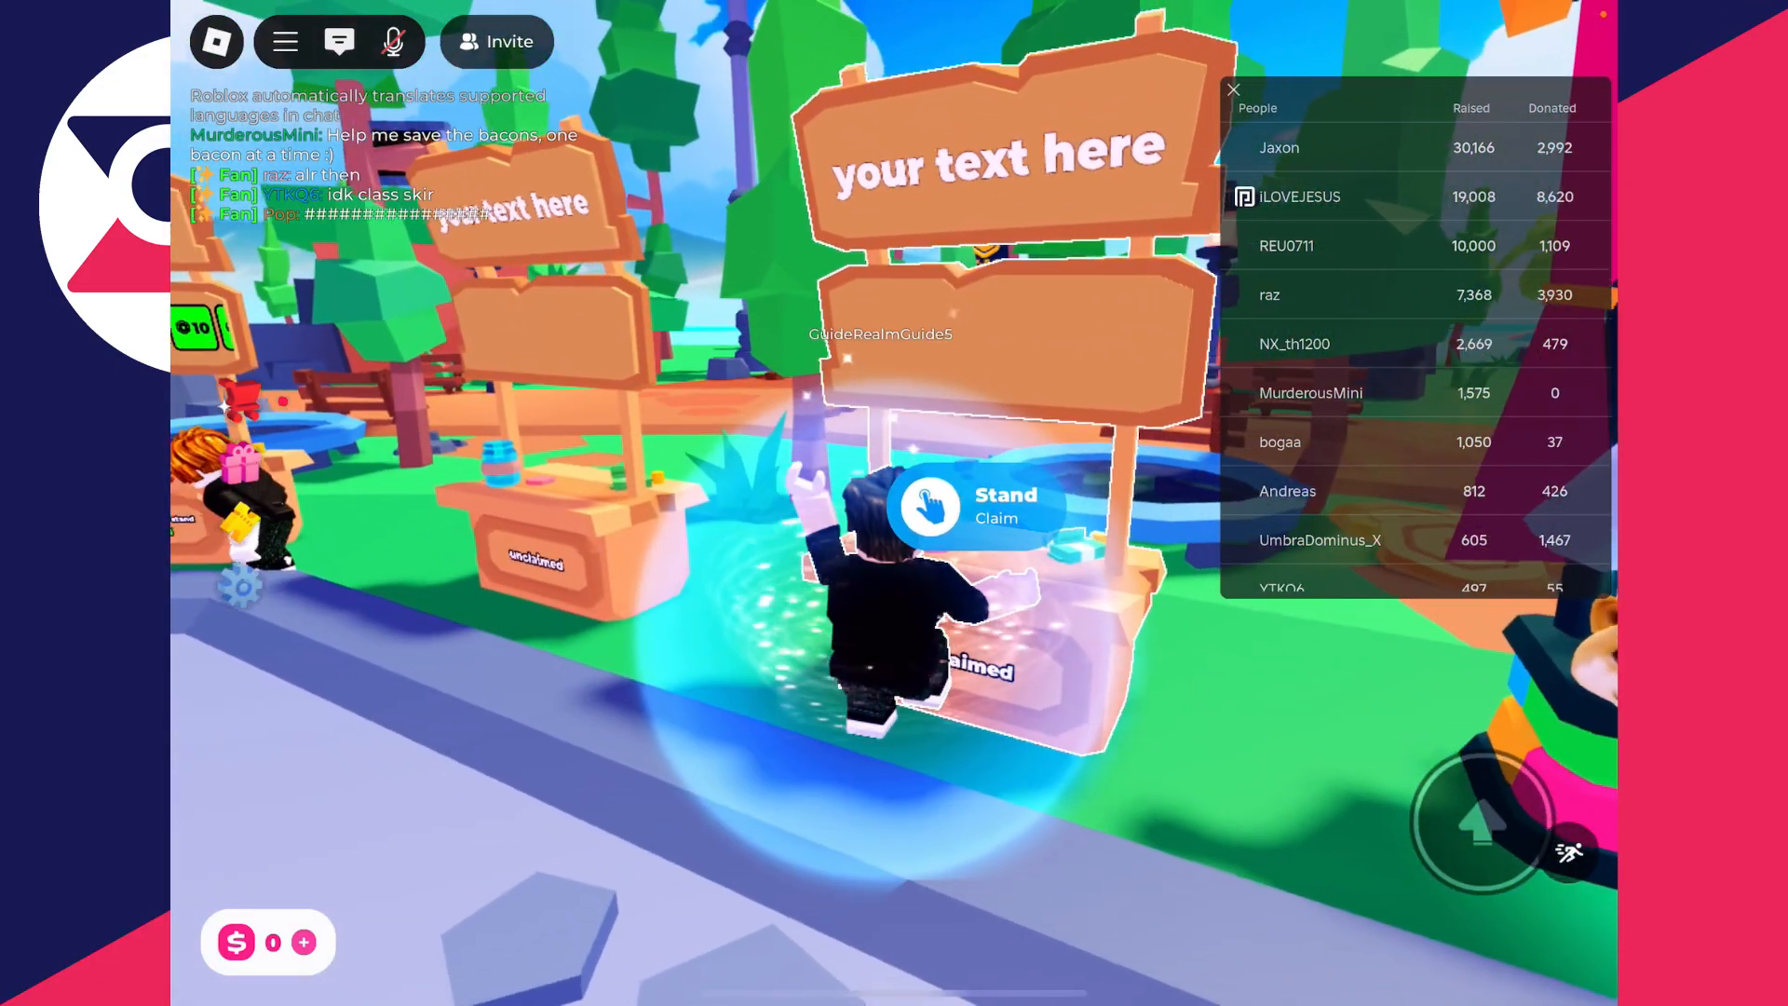
Step: Claim the unclaimed PLS DONATE booth, now showing two donation buttons
left_click(972, 506)
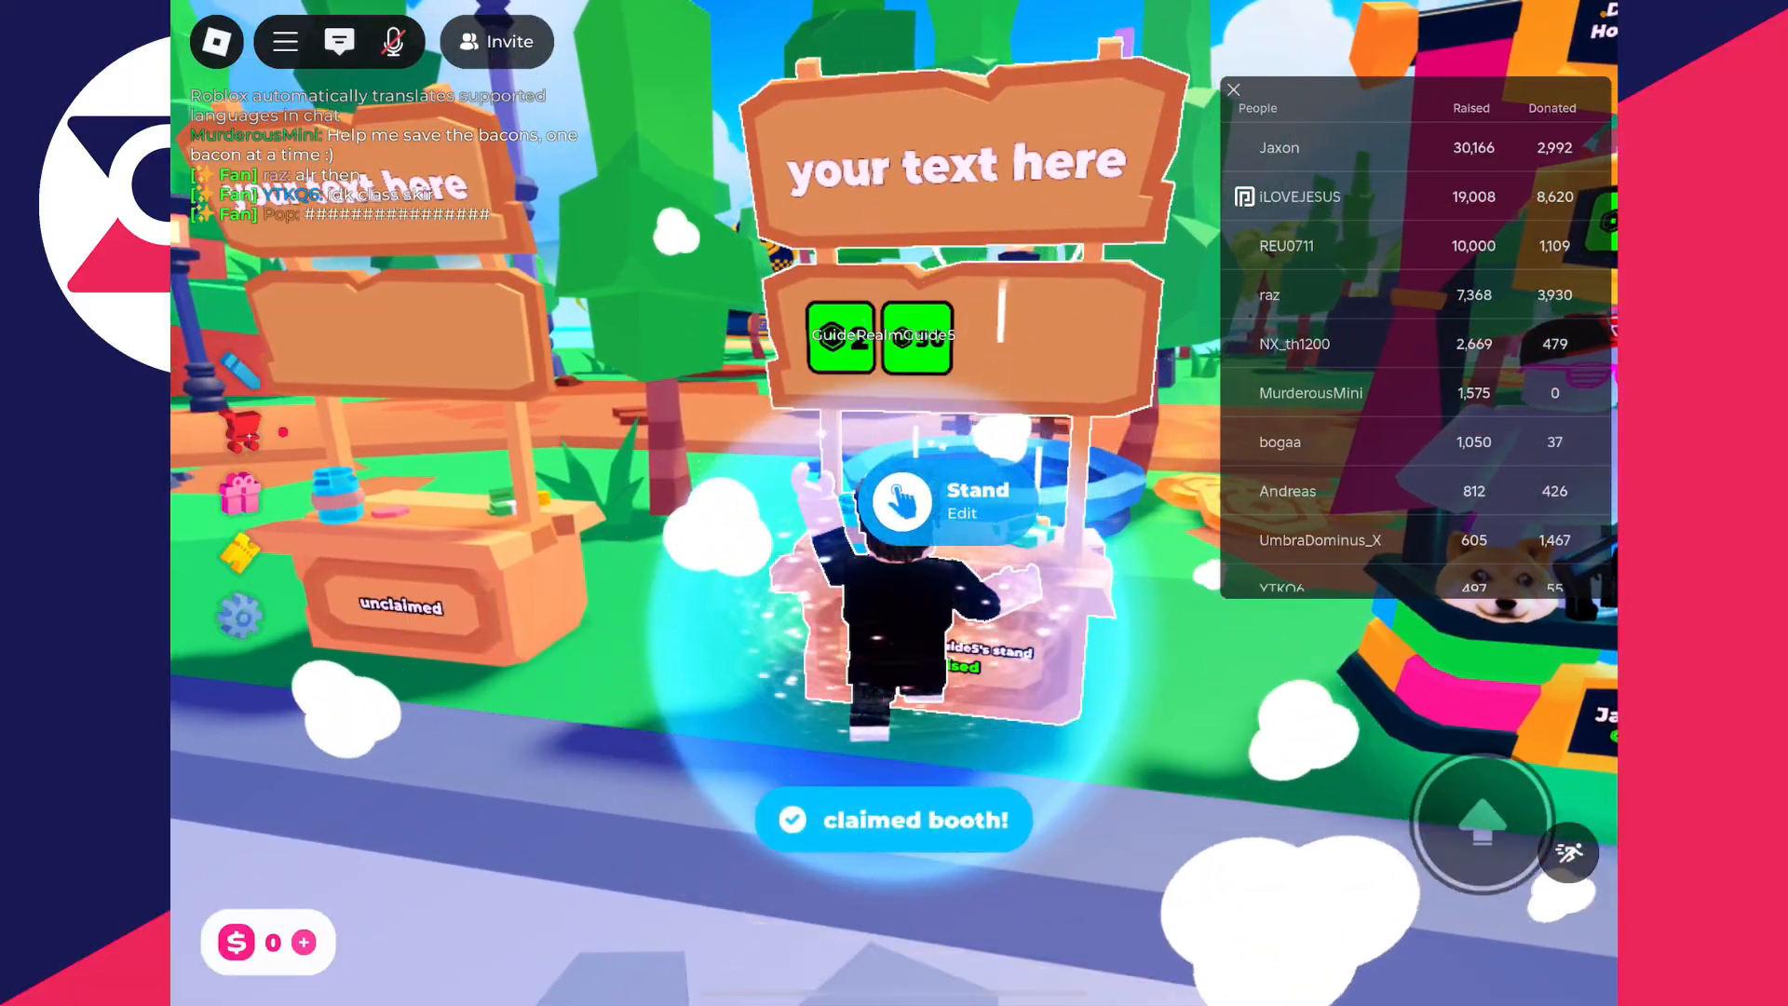